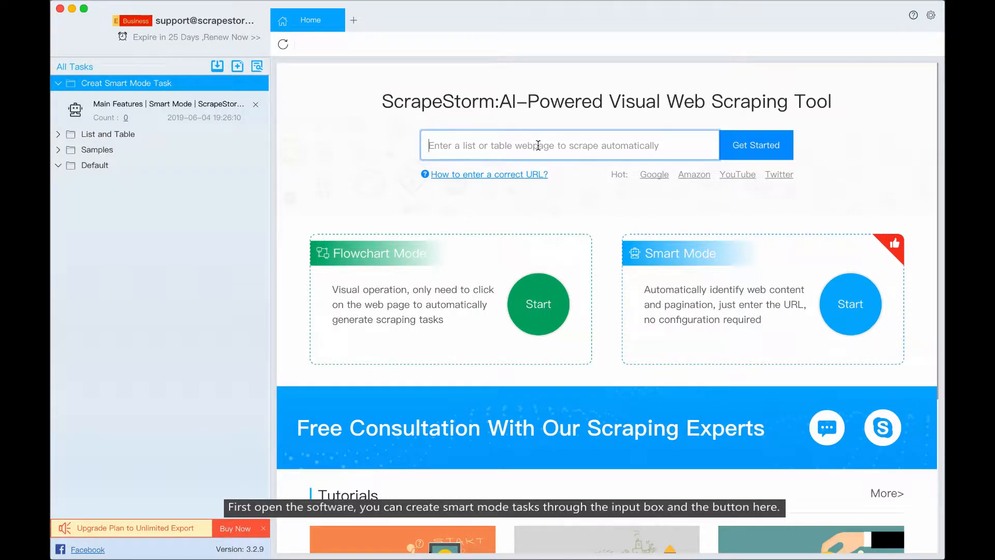
{"action": "mouse_move", "coordinate": [502, 130]}
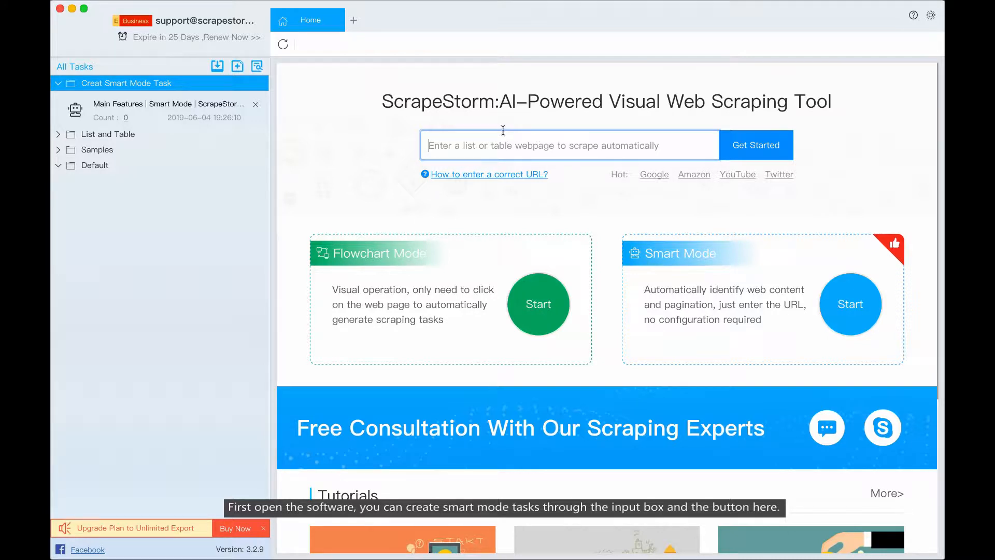
{"action": "mouse_move", "coordinate": [772, 285]}
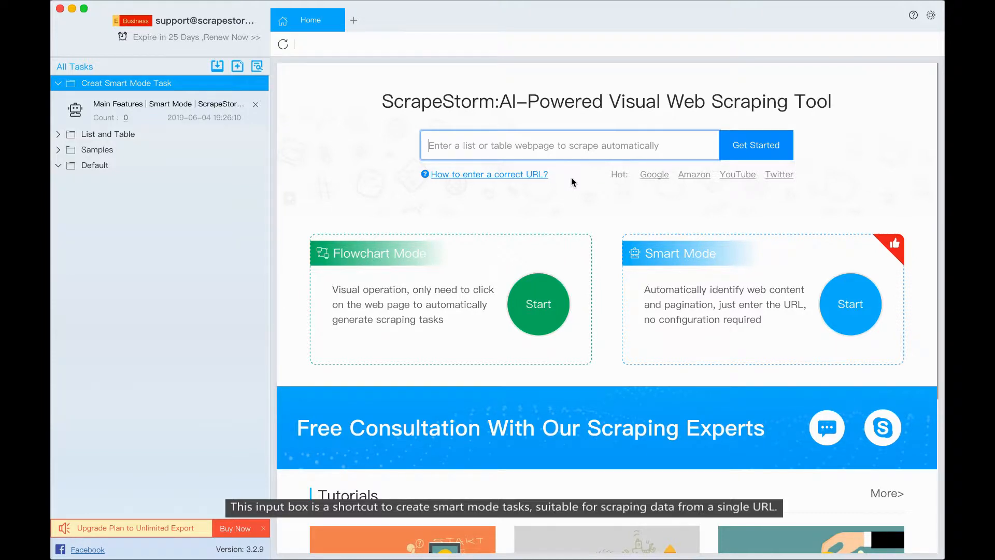
{"action": "mouse_move", "coordinate": [851, 304]}
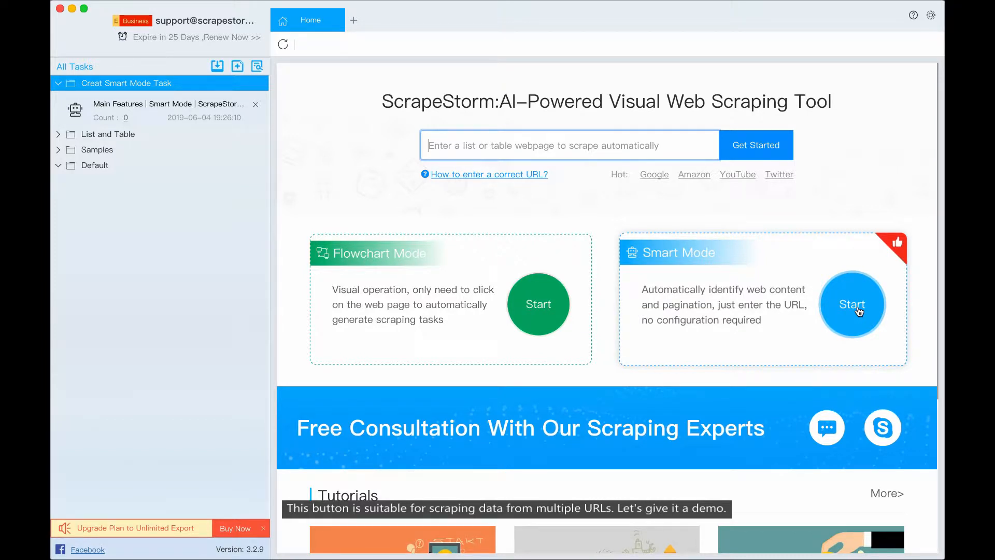
{"action": "mouse_move", "coordinate": [516, 145]}
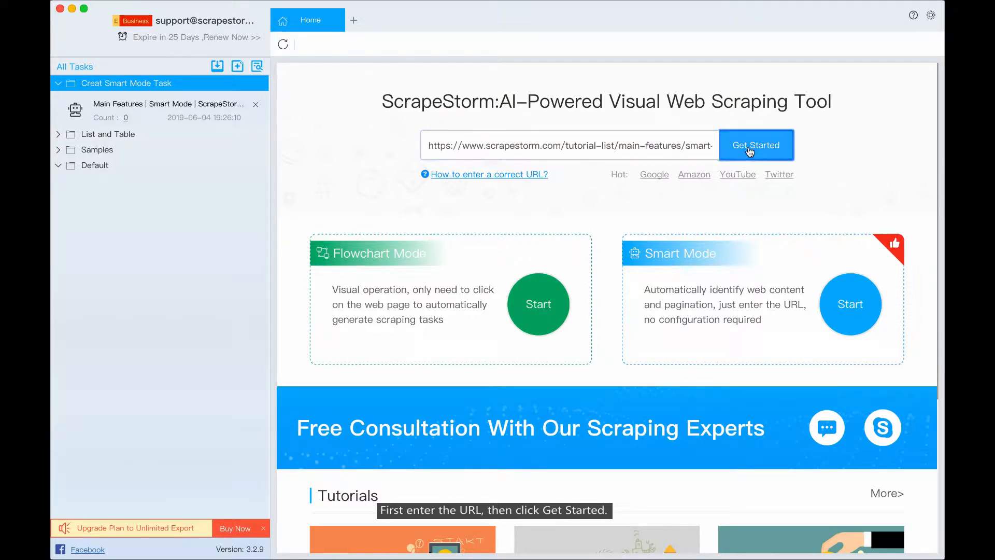
Create the Smart Mode task for the tutorial URL, letting it auto-detect title, link, excerpt, date, then return home.
{"action": "left_click", "coordinate": [755, 144]}
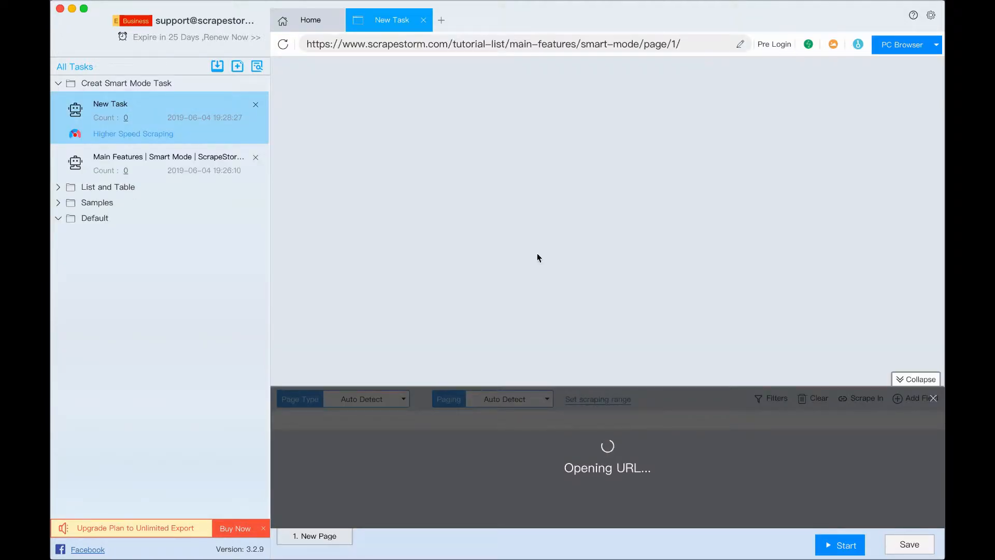
{"action": "mouse_move", "coordinate": [607, 248]}
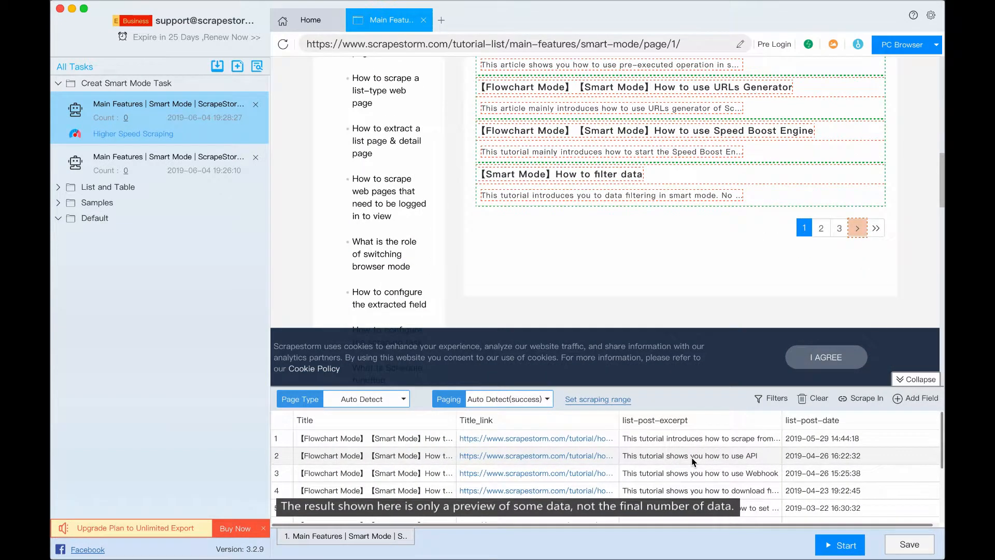
{"action": "mouse_move", "coordinate": [692, 462]}
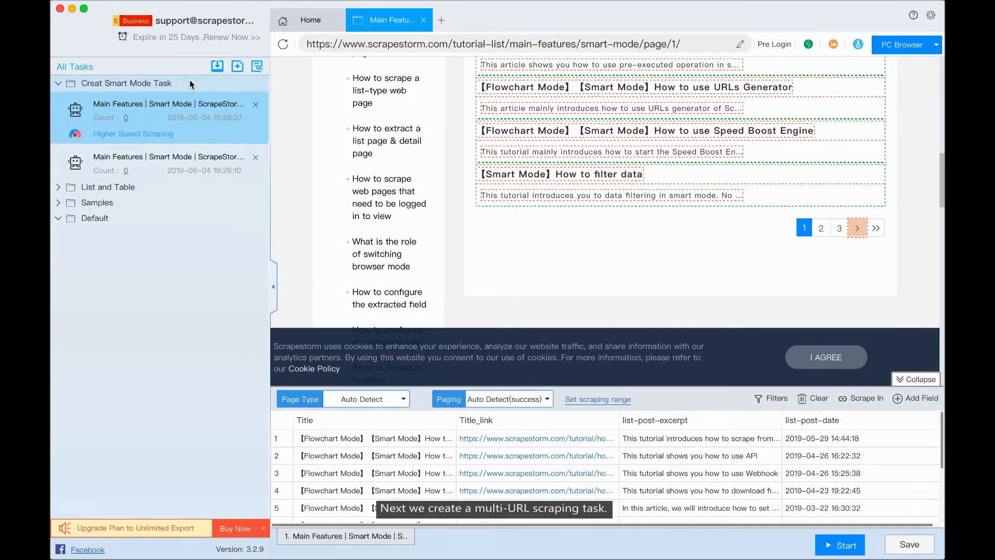
{"action": "left_click", "coordinate": [311, 19]}
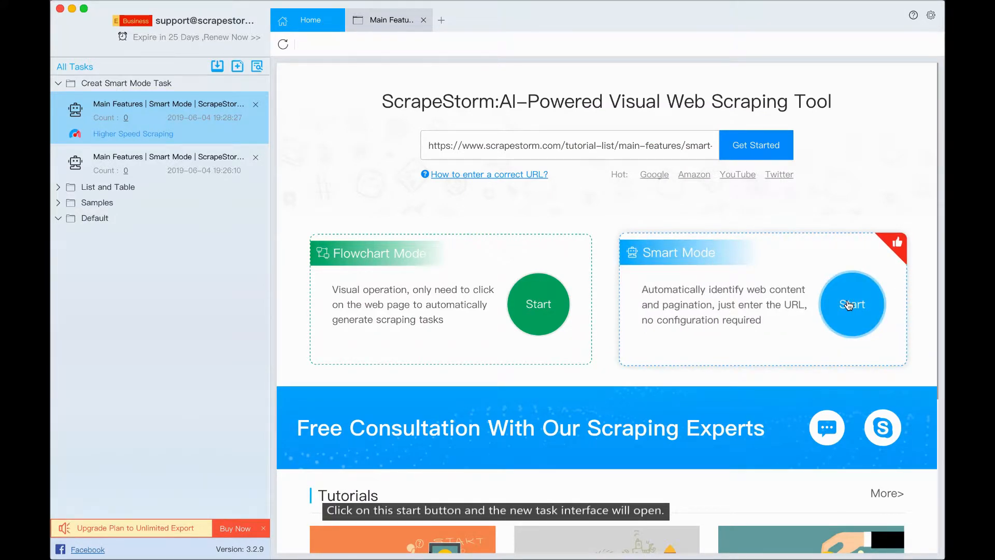
Start a Smart Mode task, peek at Flowchart Mode, then return to Smart Mode creation.
{"action": "left_click", "coordinate": [852, 304]}
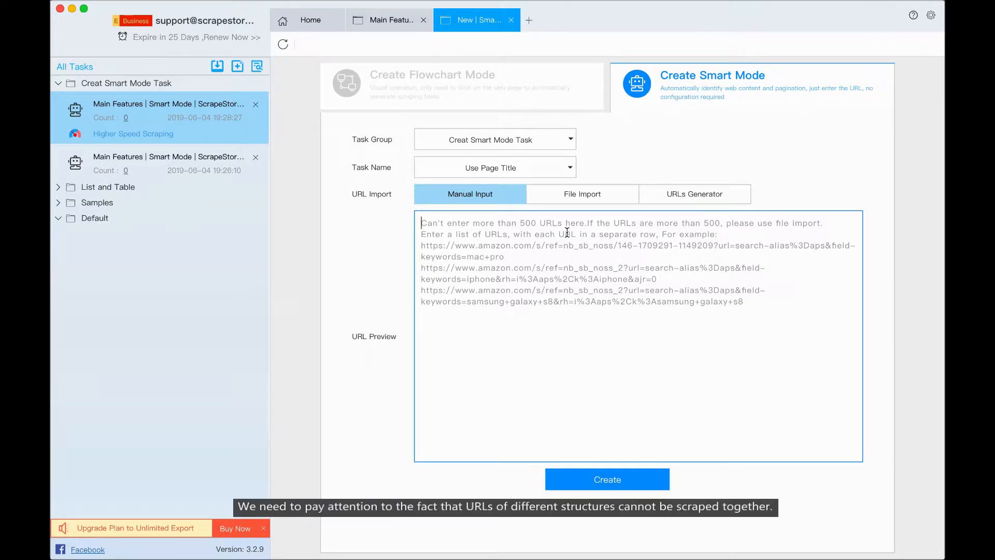
{"action": "mouse_move", "coordinate": [579, 242]}
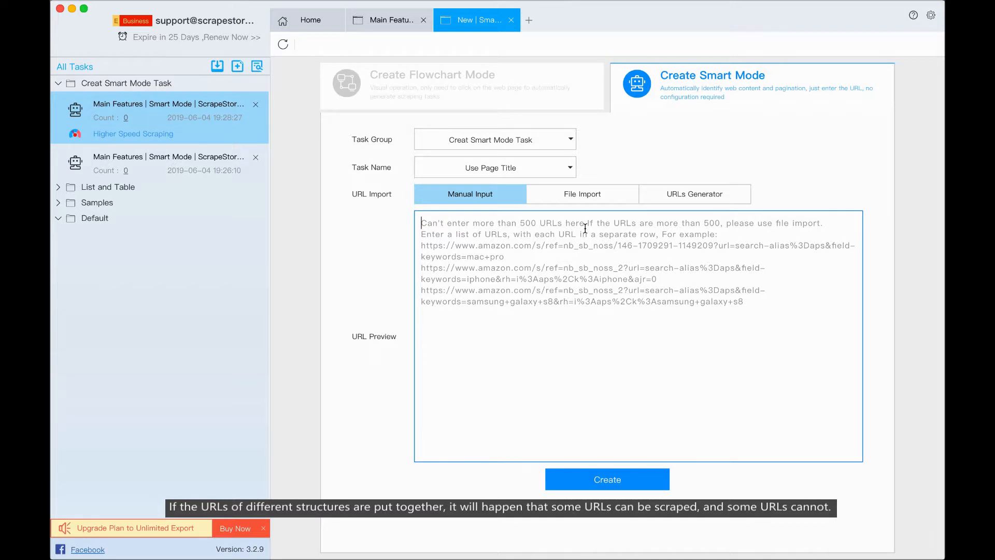
{"action": "left_click", "coordinate": [432, 85]}
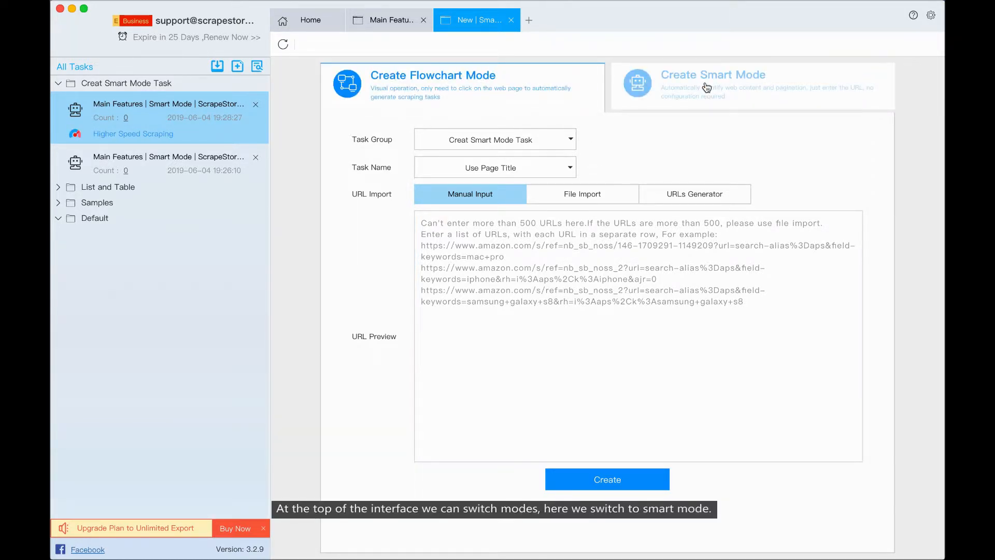
{"action": "left_click", "coordinate": [712, 85]}
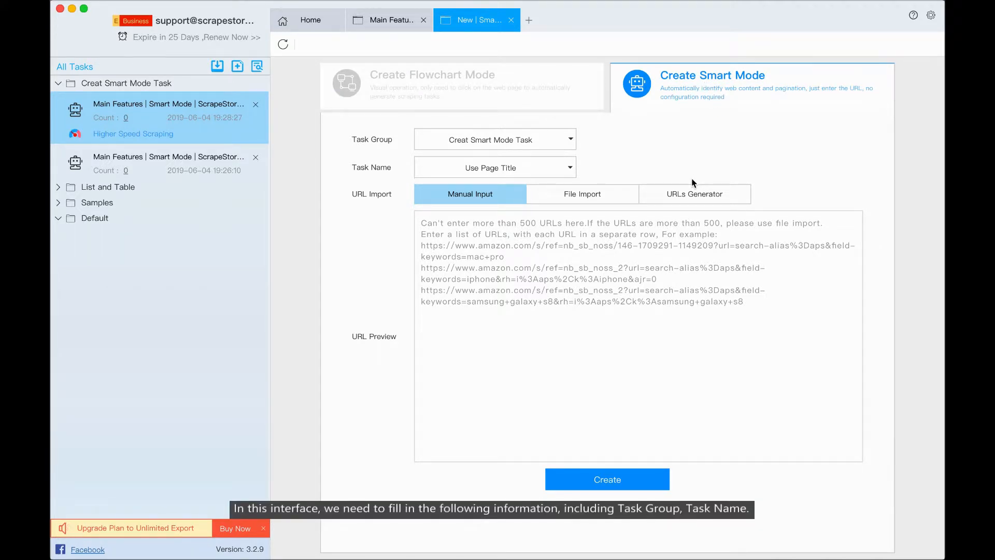
Inspect the task group dropdown and the three task-naming options without changing them.
{"action": "left_click", "coordinate": [495, 139]}
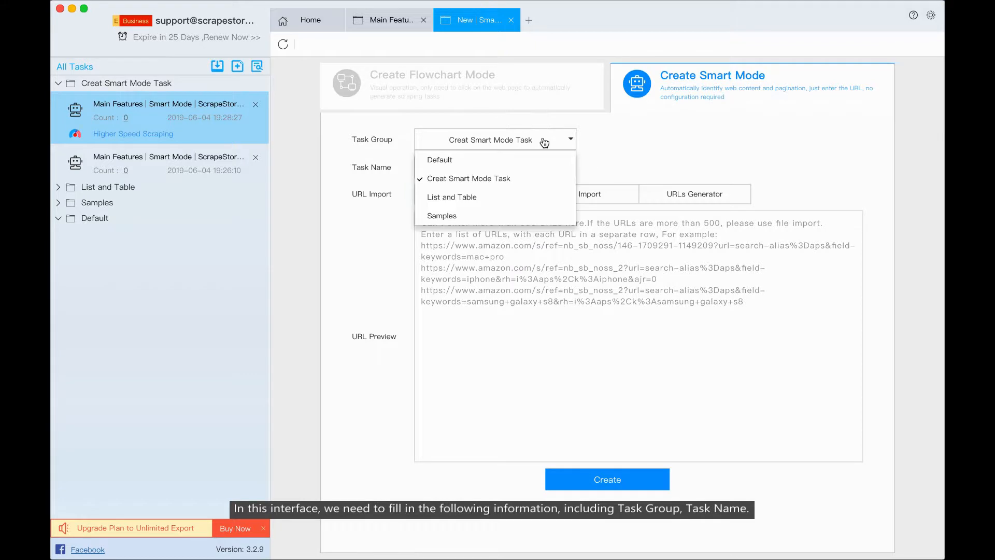
{"action": "mouse_move", "coordinate": [605, 139]}
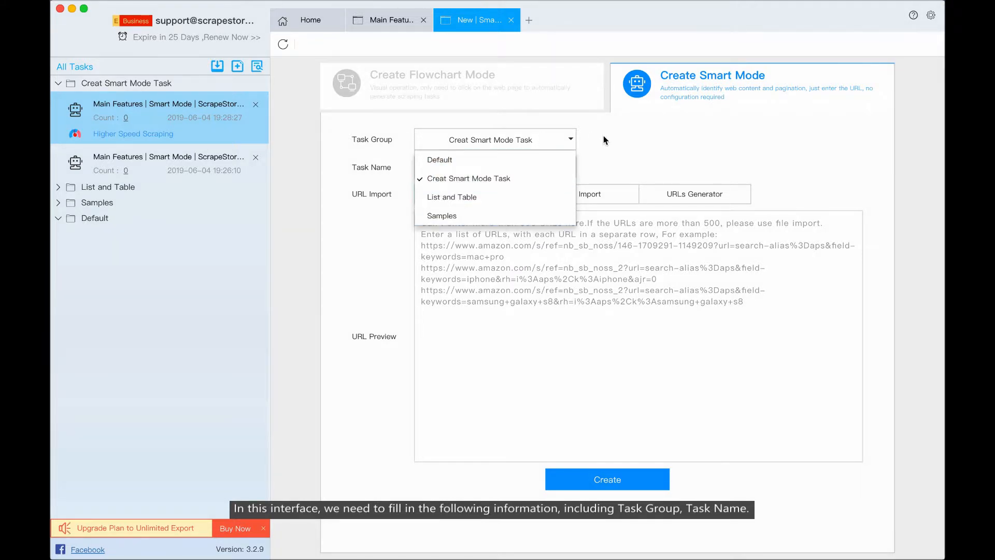
{"action": "left_click", "coordinate": [494, 167]}
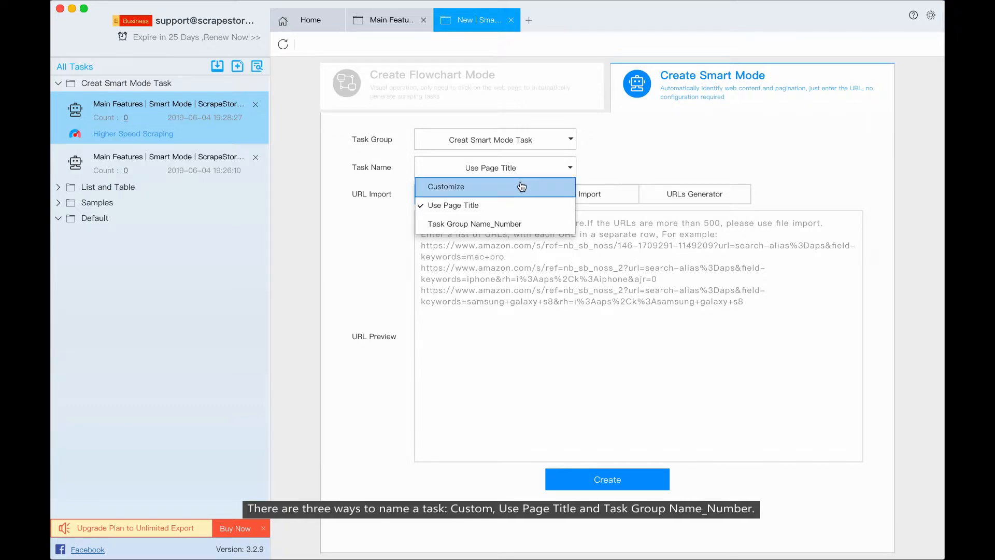
{"action": "mouse_move", "coordinate": [495, 205]}
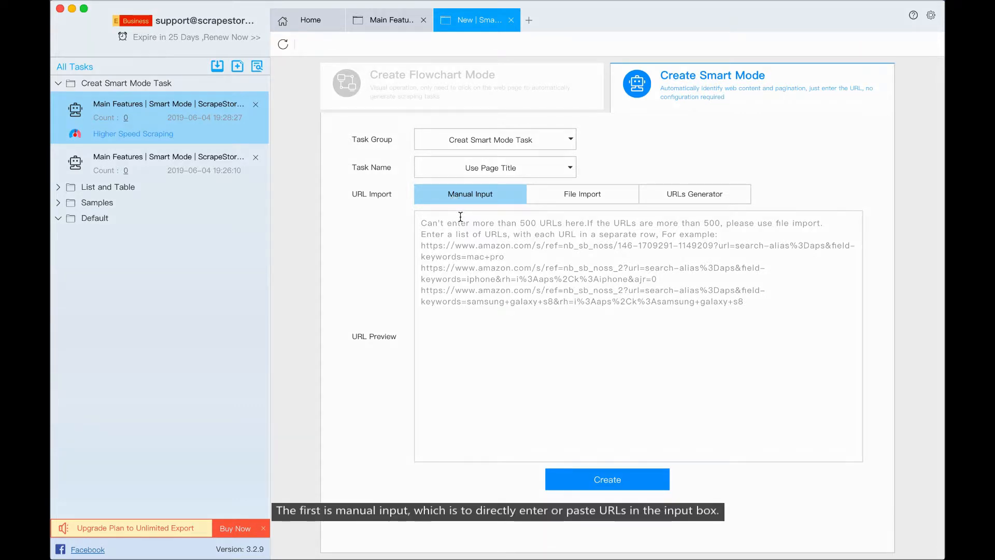
{"action": "mouse_move", "coordinate": [482, 250]}
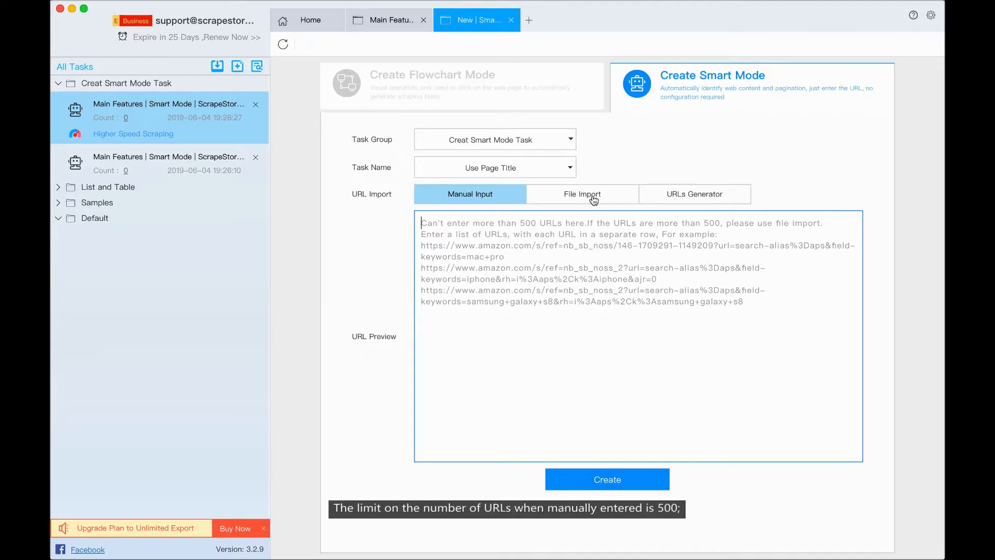
Import URLs from url.txt on the Desktop and check the UTF-8 encoding dropdown.
{"action": "left_click", "coordinate": [581, 193]}
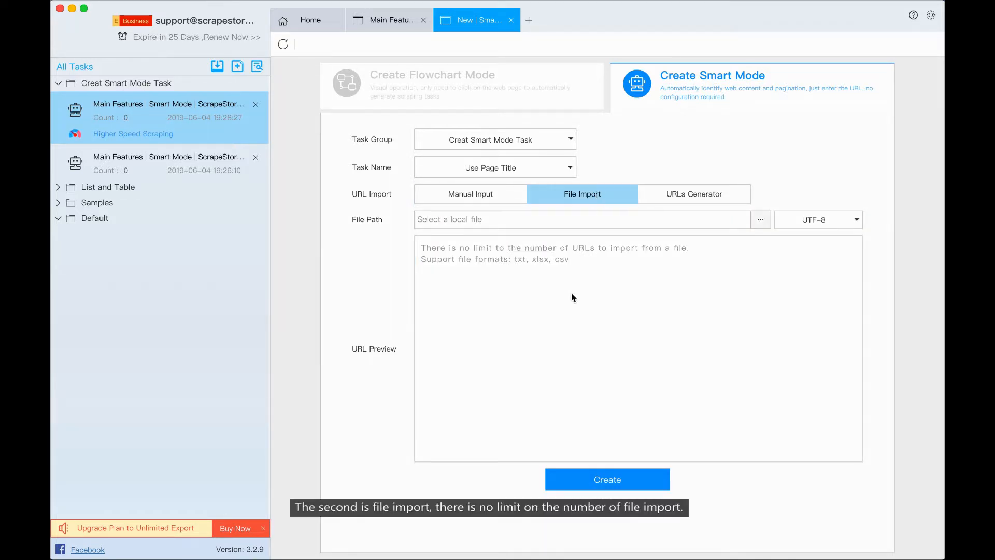
{"action": "mouse_move", "coordinate": [565, 266]}
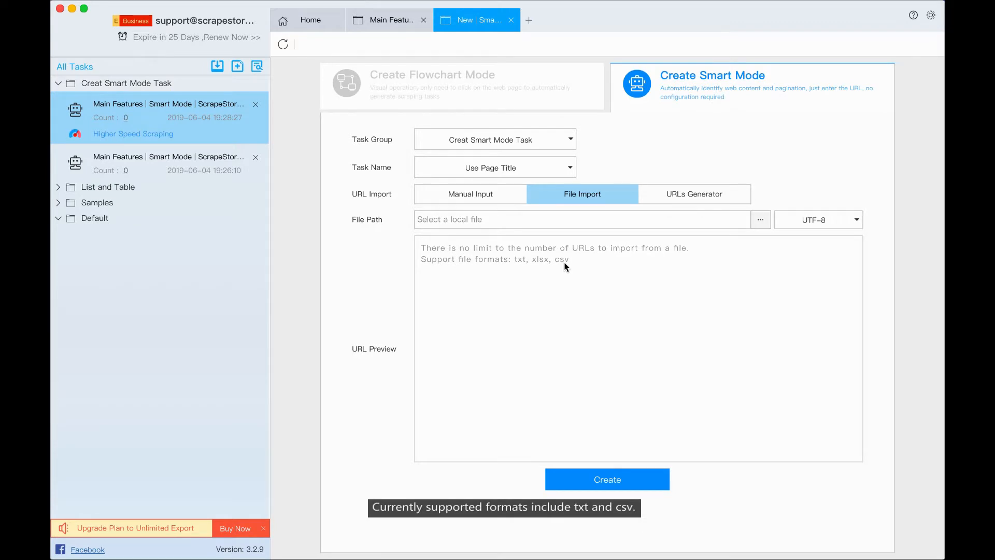
{"action": "mouse_move", "coordinate": [760, 220]}
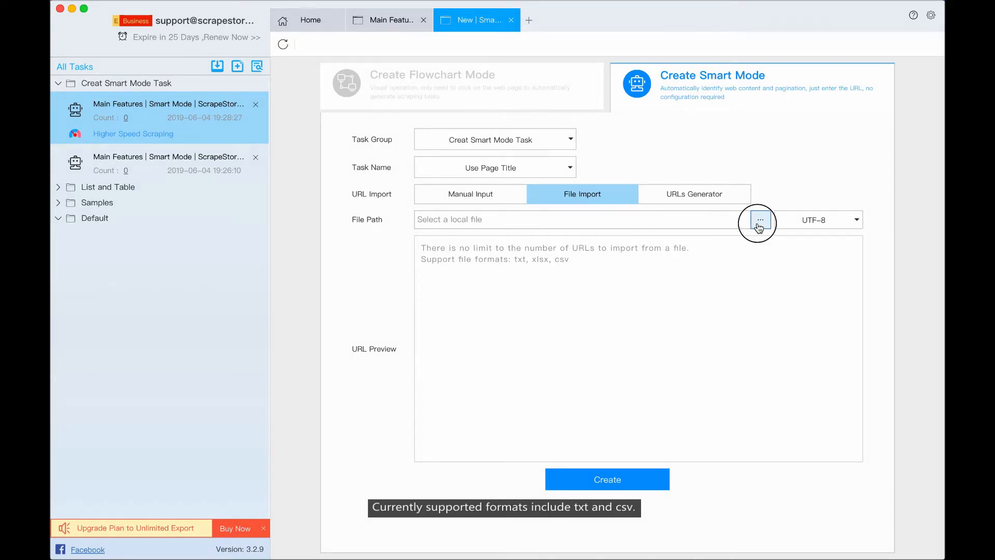
{"action": "left_click", "coordinate": [759, 220]}
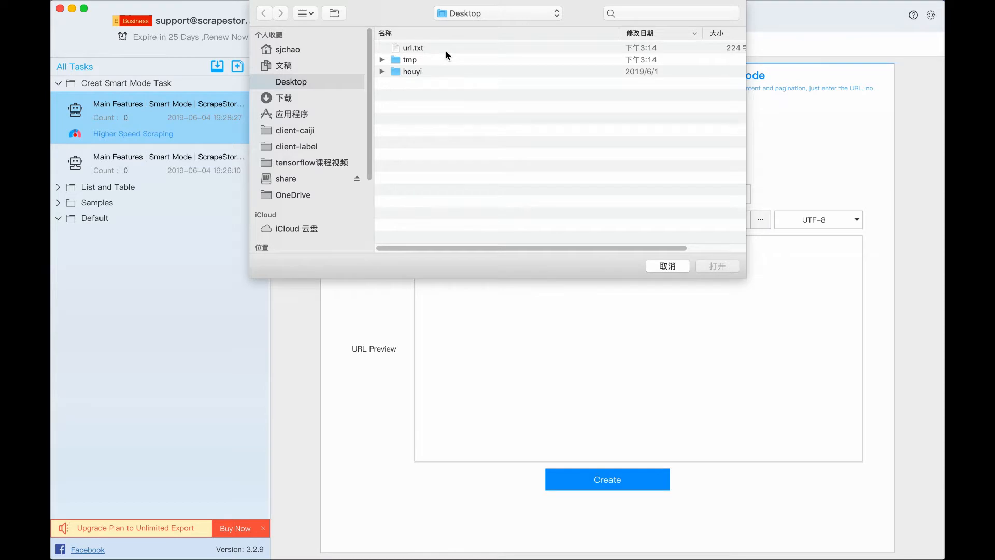
{"action": "left_click", "coordinate": [667, 266]}
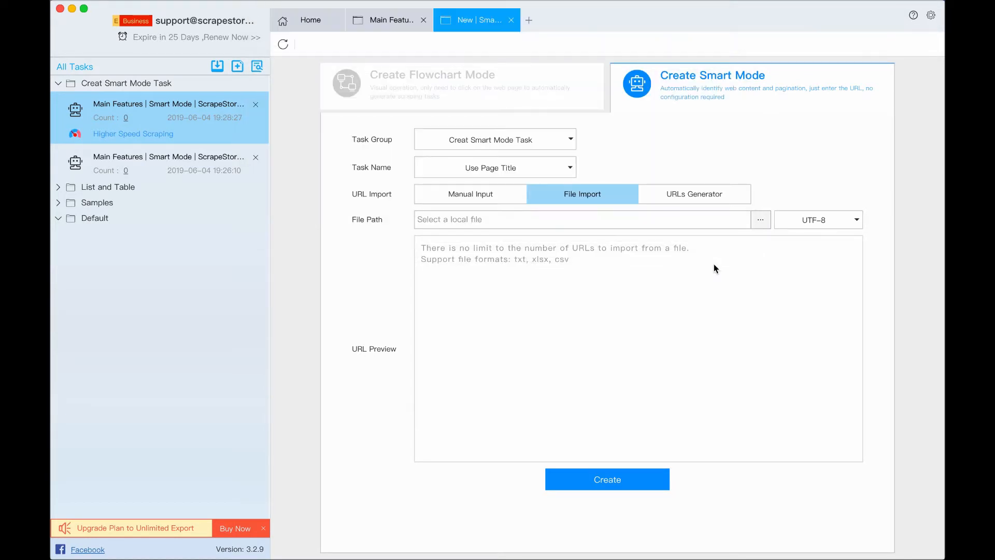
{"action": "left_click", "coordinate": [760, 220]}
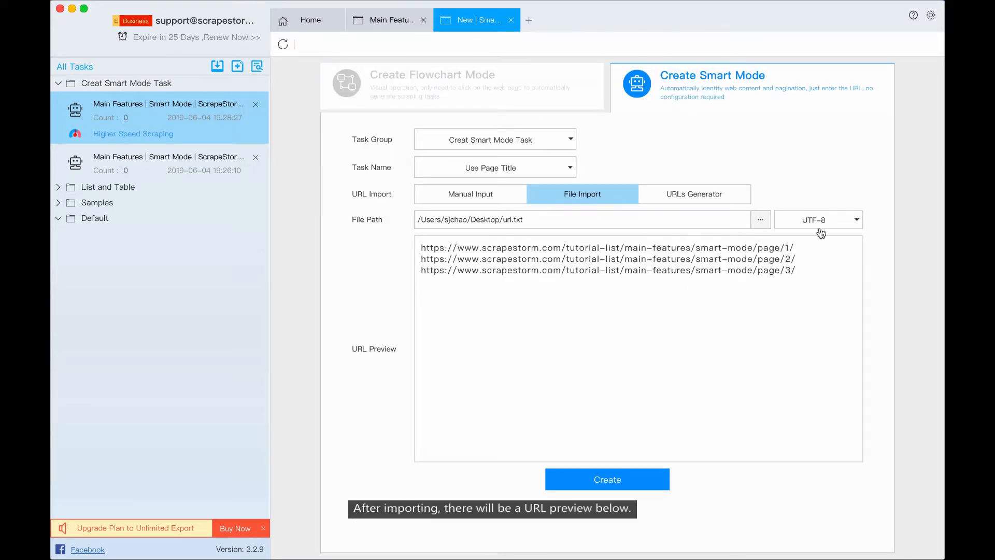
{"action": "mouse_move", "coordinate": [577, 282]}
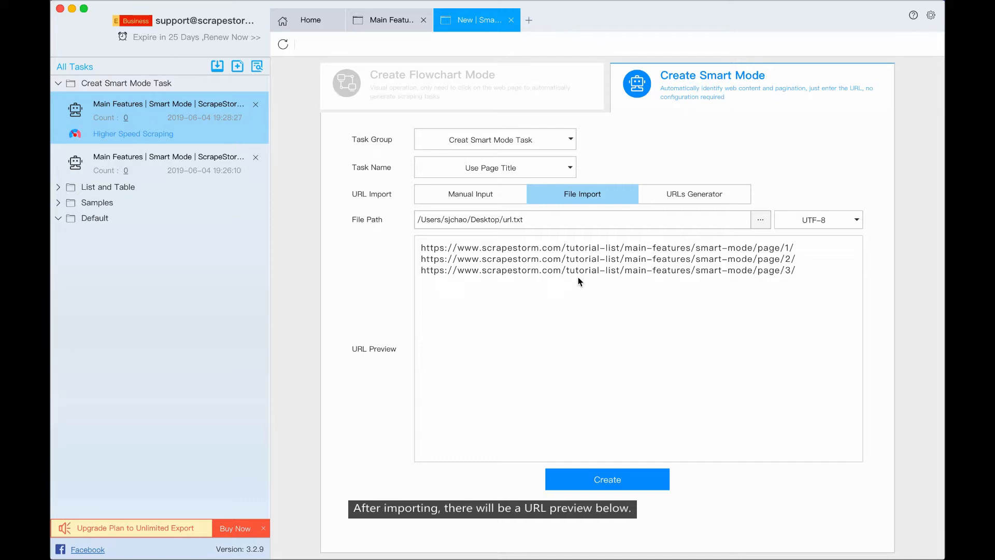
{"action": "mouse_move", "coordinate": [822, 225]}
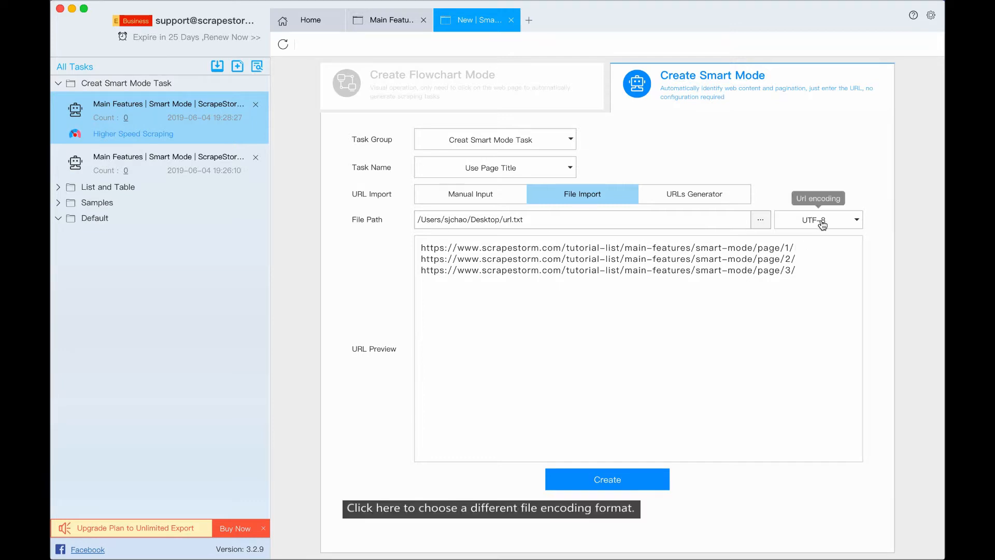
{"action": "left_click", "coordinate": [817, 220]}
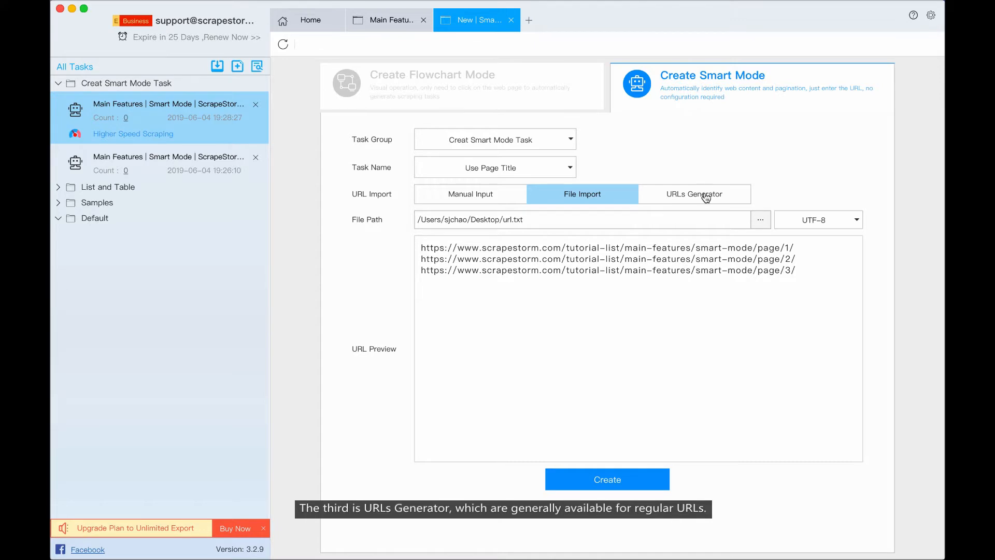
Switch to URLs Generator and read its 'How to use URLs Generator?' tutorial.
{"action": "left_click", "coordinate": [695, 193]}
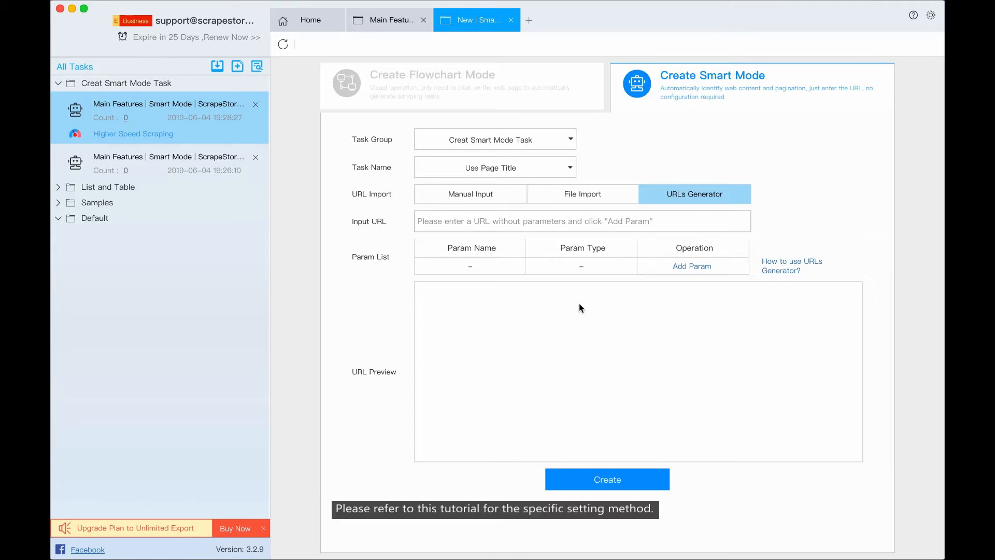
{"action": "mouse_move", "coordinate": [791, 265]}
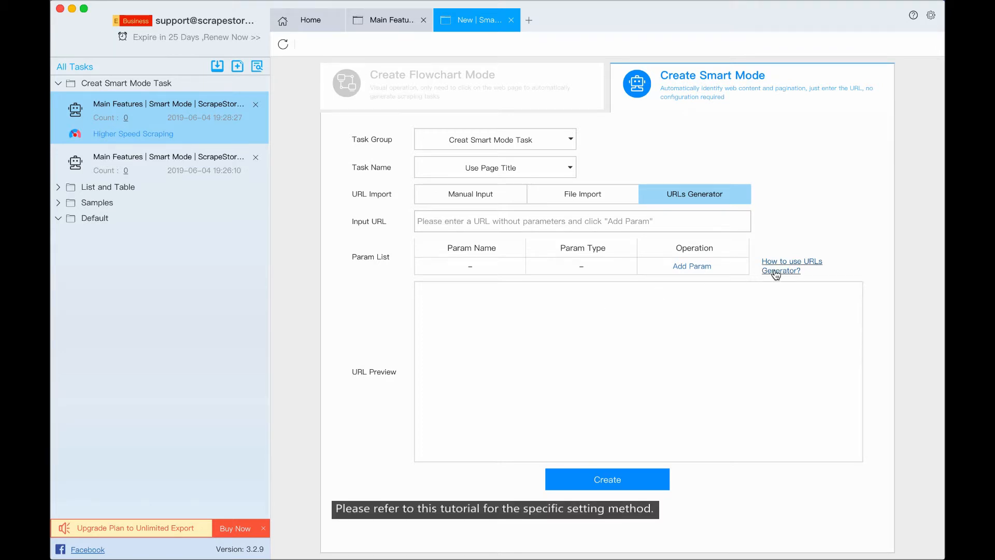
{"action": "left_click", "coordinate": [791, 265]}
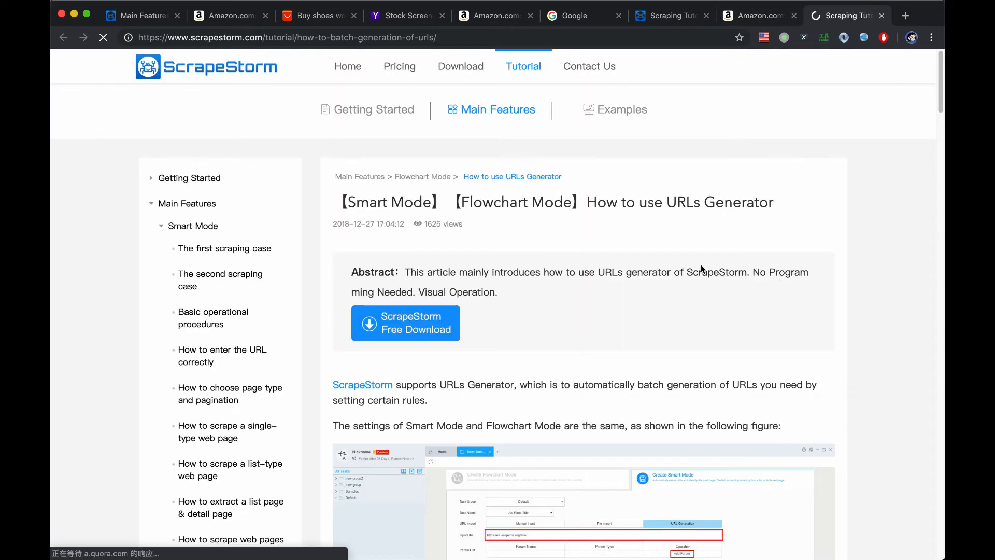
{"action": "scroll", "scroll_direction": "down", "scroll_amount": 3}
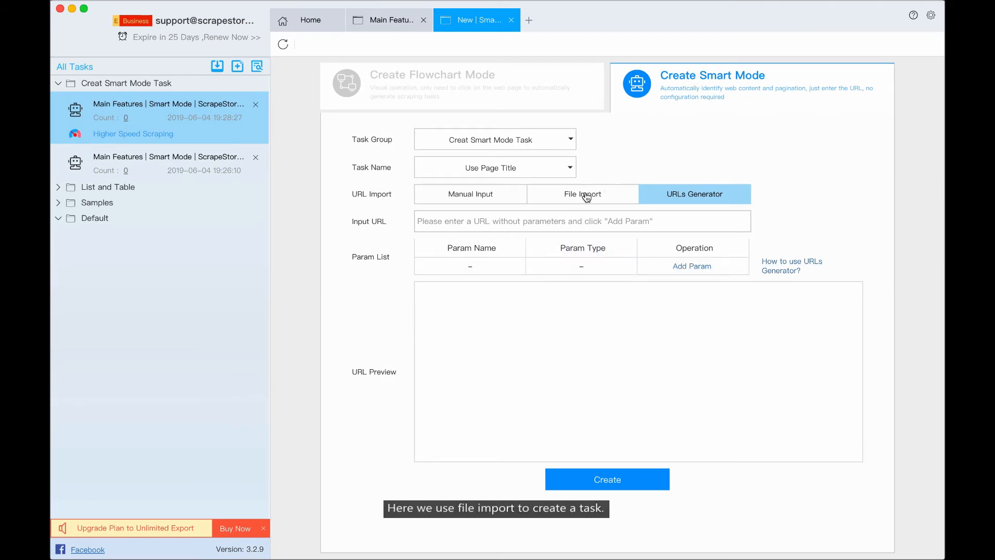
Create the task from the url.txt file import, then start another new Smart Mode task.
{"action": "left_click", "coordinate": [581, 193]}
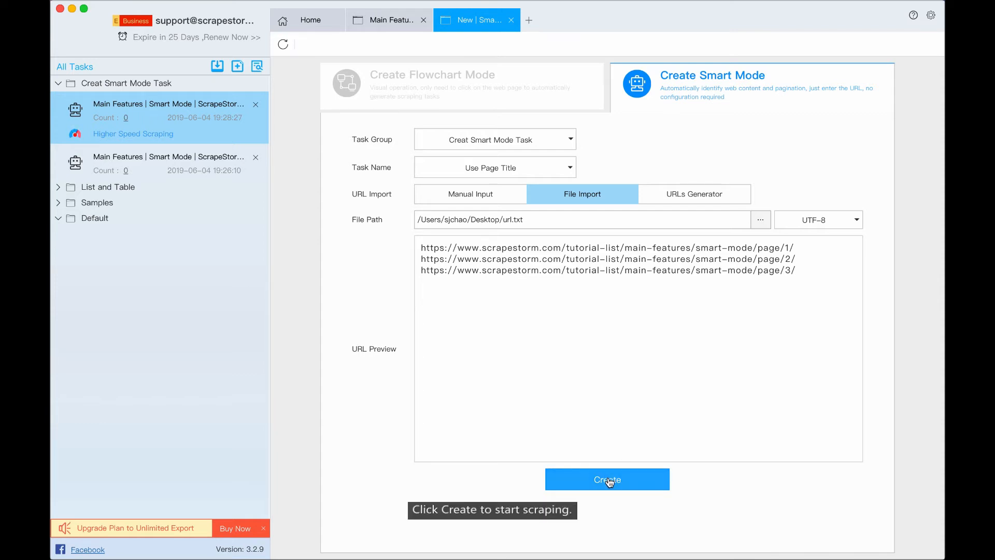
{"action": "left_click", "coordinate": [607, 479]}
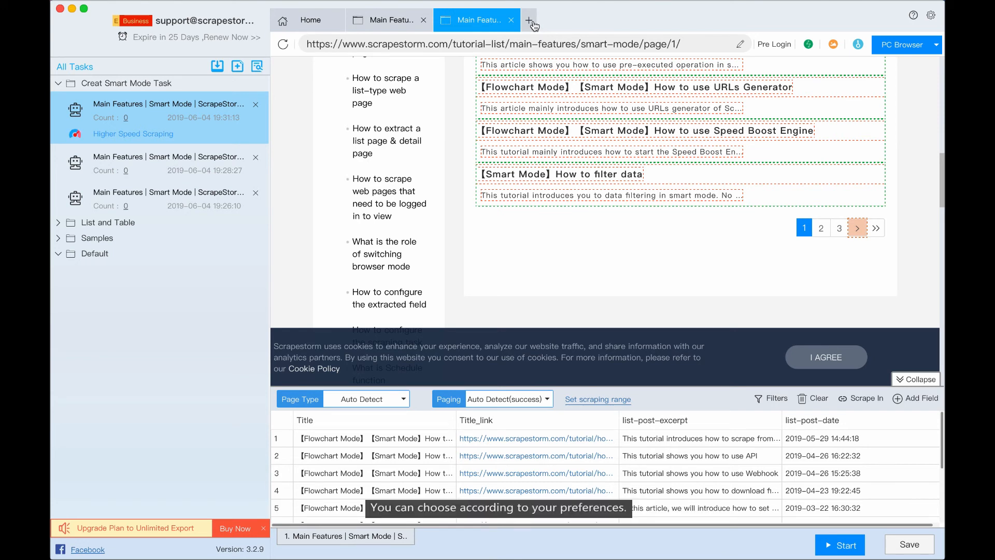
{"action": "left_click", "coordinate": [529, 20]}
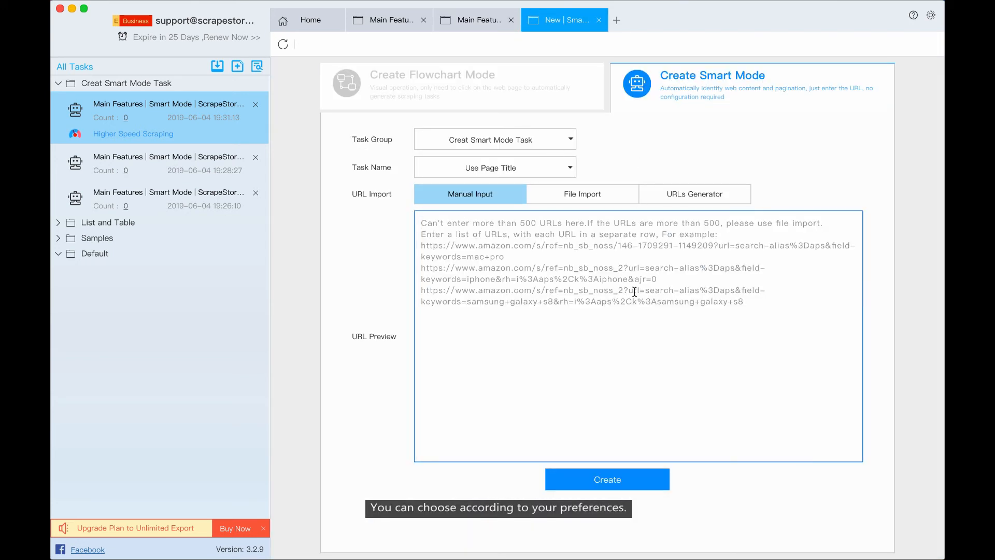